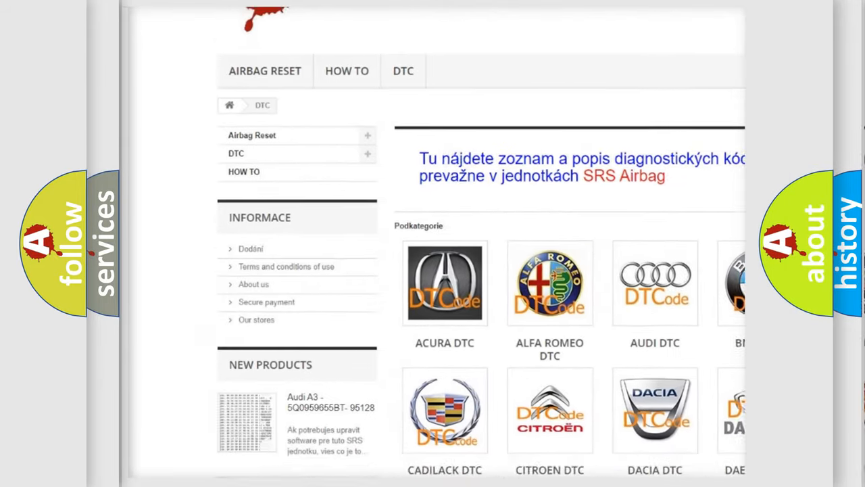
pyautogui.scroll(-3)
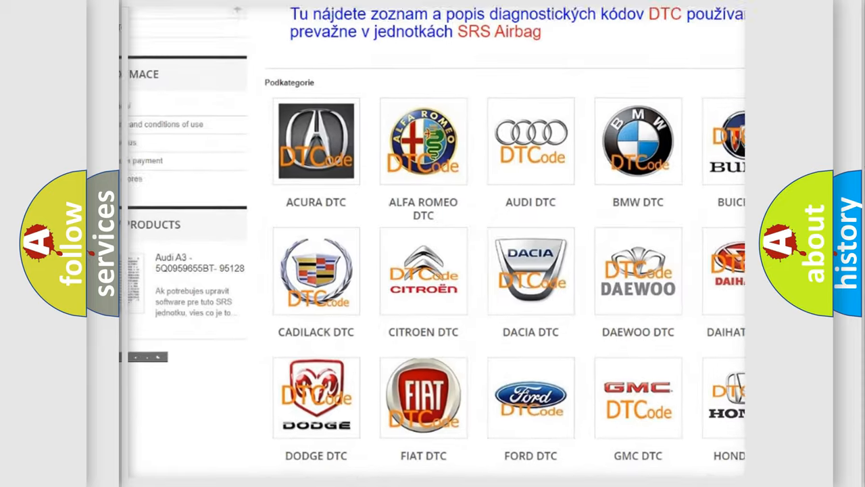
pyautogui.scroll(-3)
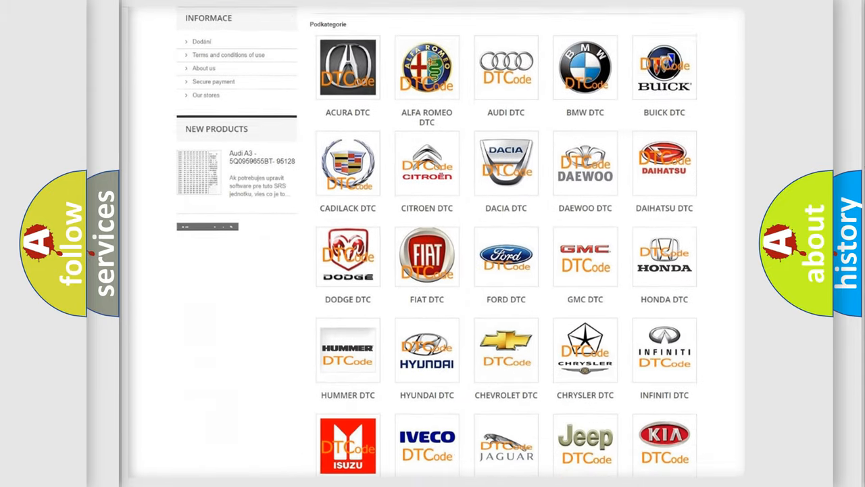
pyautogui.scroll(-3)
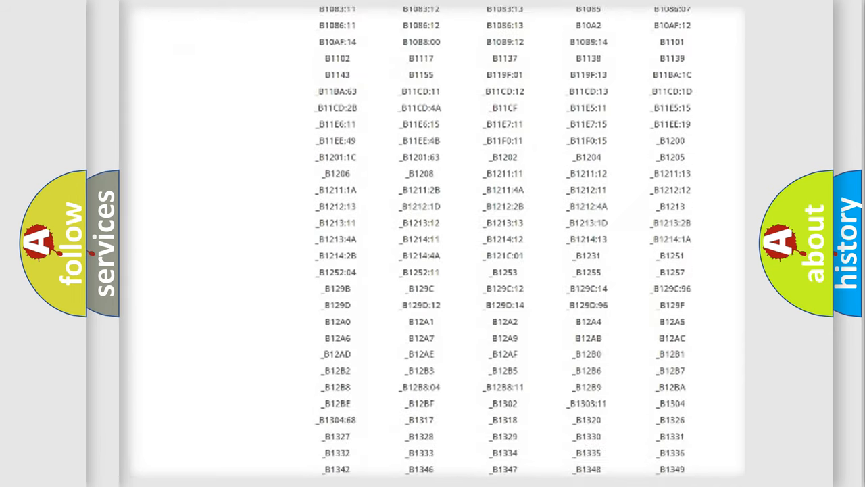
pyautogui.scroll(-3)
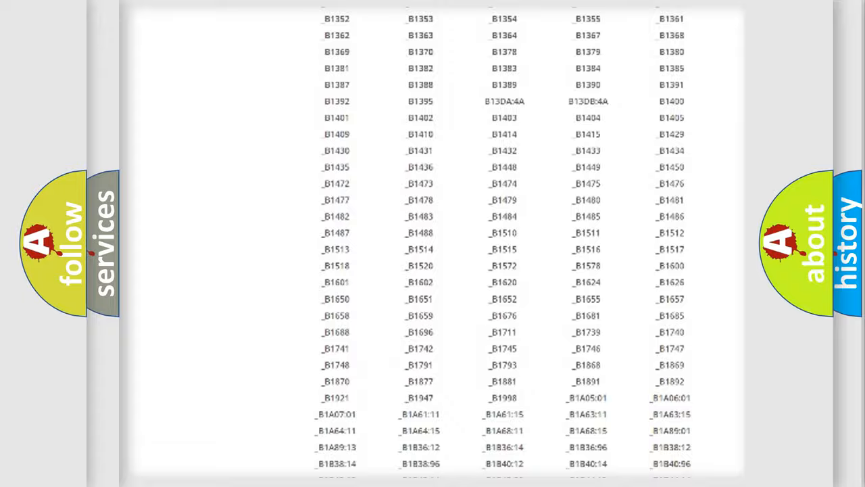